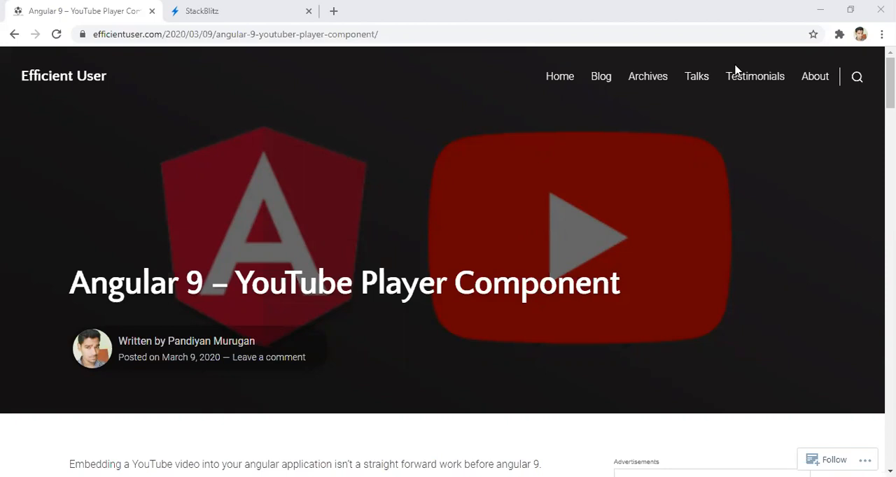
# Scroll the Angular 9 YouTube Player article down to 'Step 1: Install the YouTube package'
pyautogui.scroll(-3)
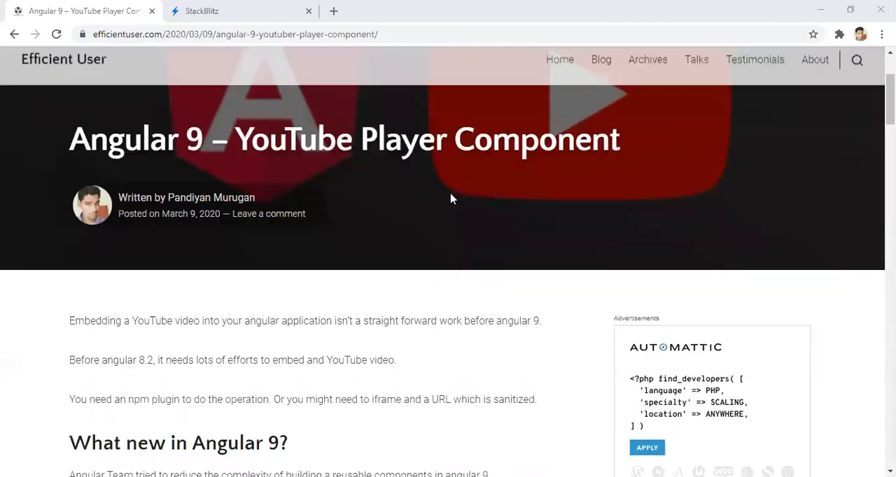
pyautogui.scroll(-3)
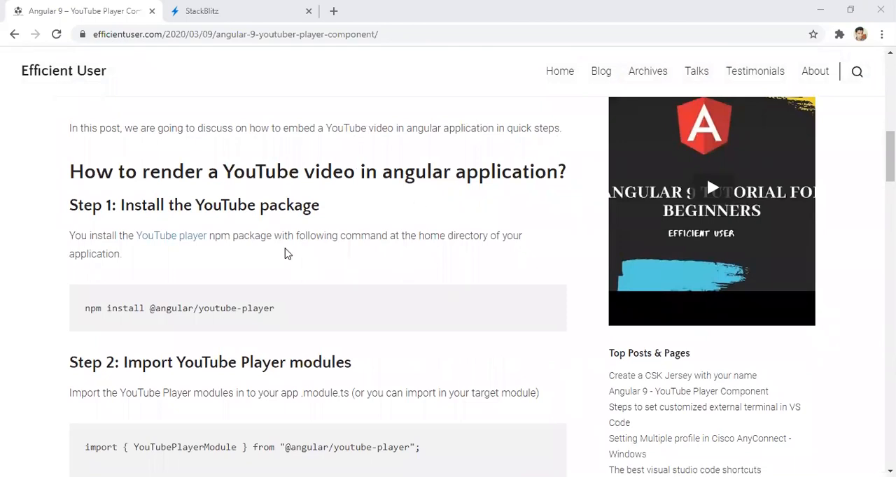
pyautogui.scroll(-3)
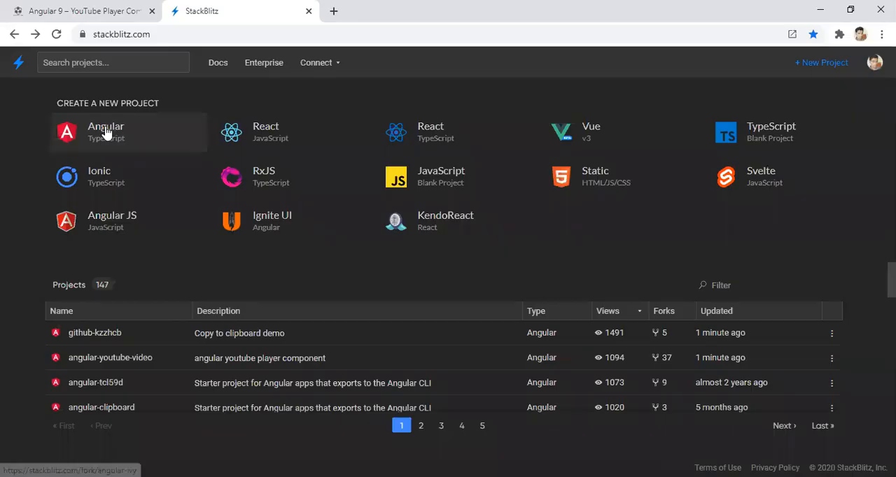
# Create a new Angular (TypeScript) project from the StackBlitz dashboard tiles
pyautogui.click(105, 132)
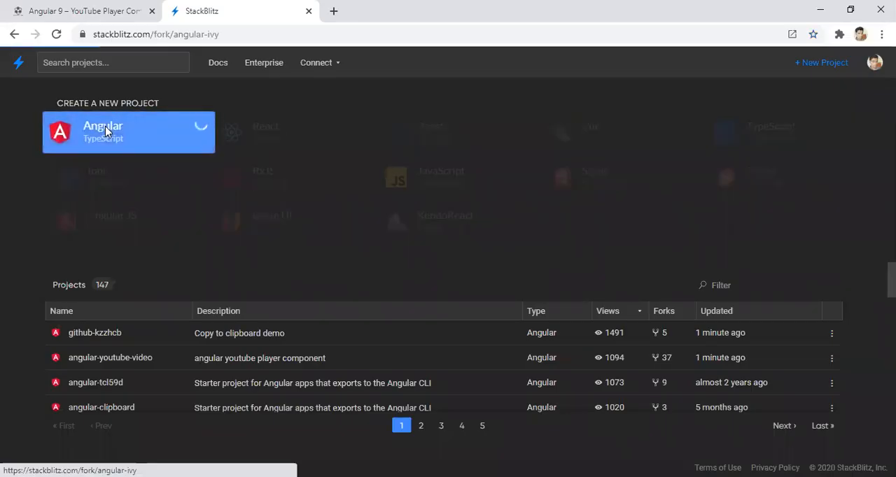
pyautogui.click(128, 132)
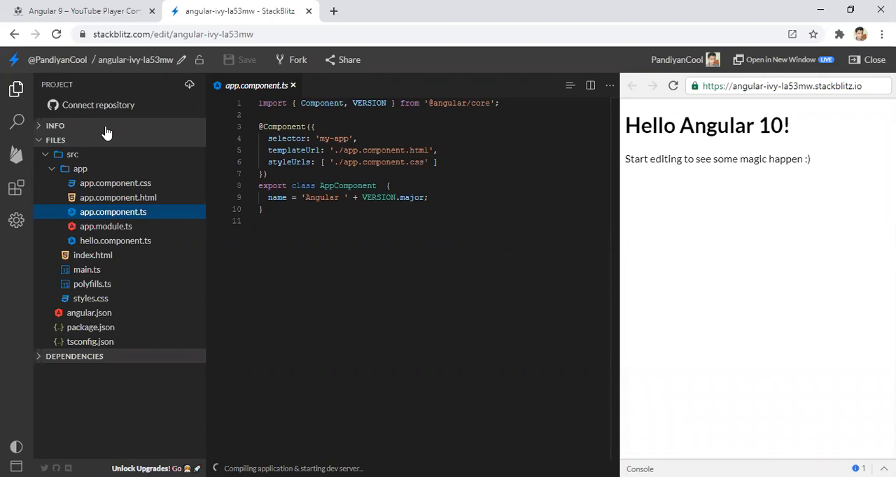
pyautogui.moveTo(83, 8)
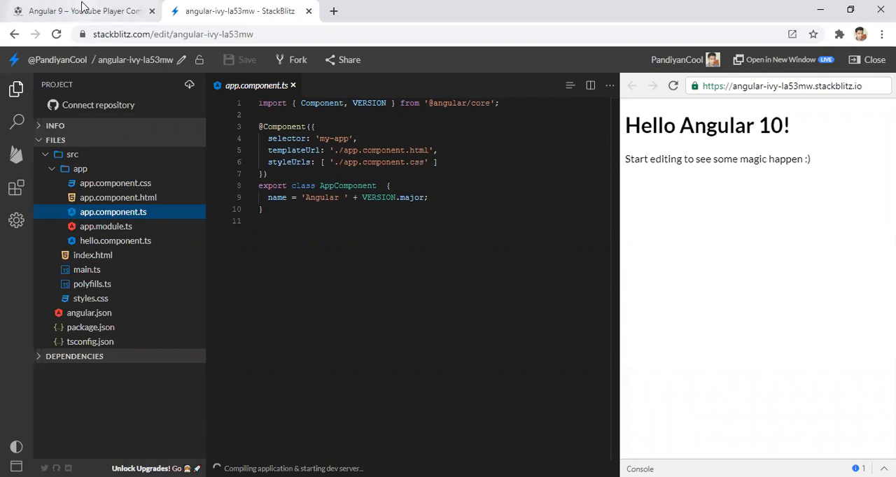
pyautogui.click(84, 11)
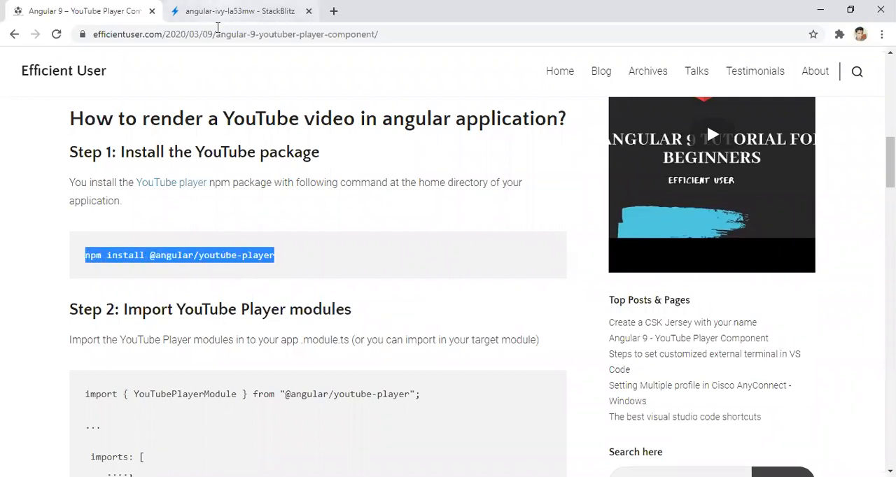
pyautogui.click(238, 11)
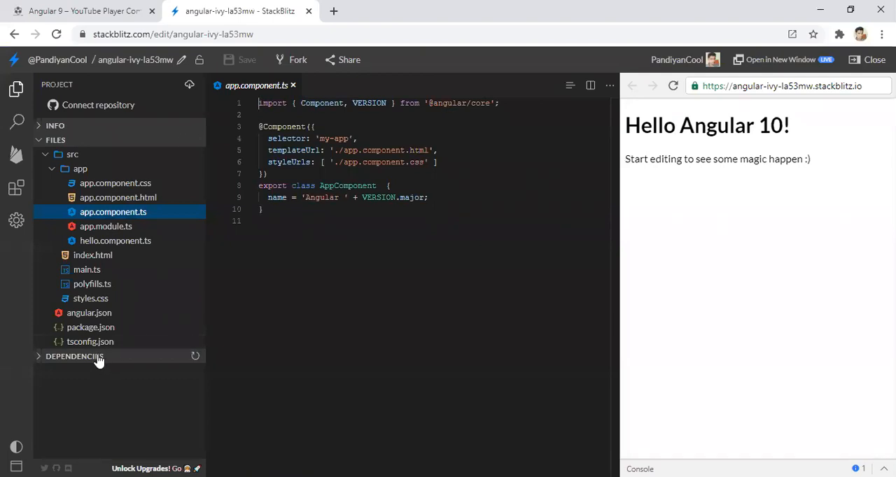
pyautogui.click(72, 356)
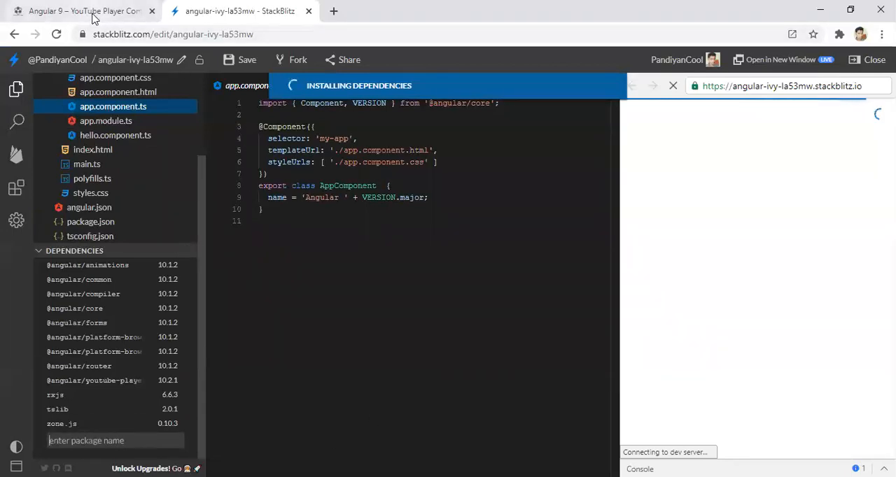
pyautogui.click(77, 11)
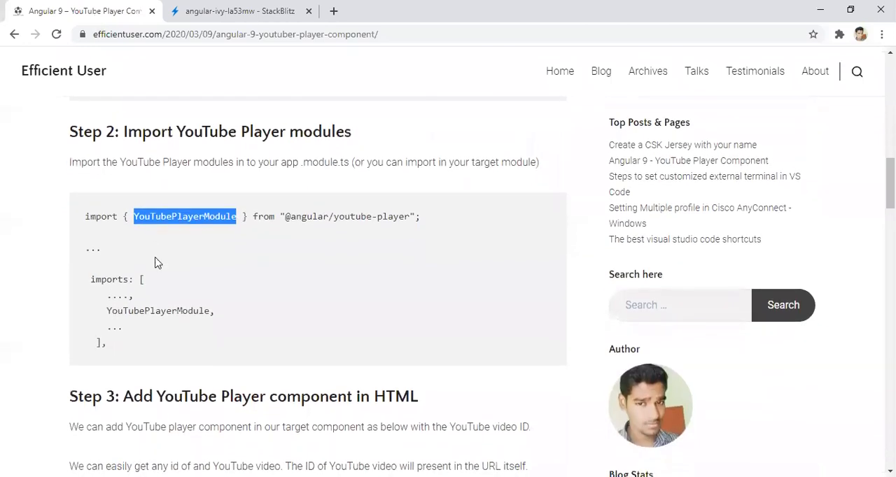
pyautogui.click(239, 11)
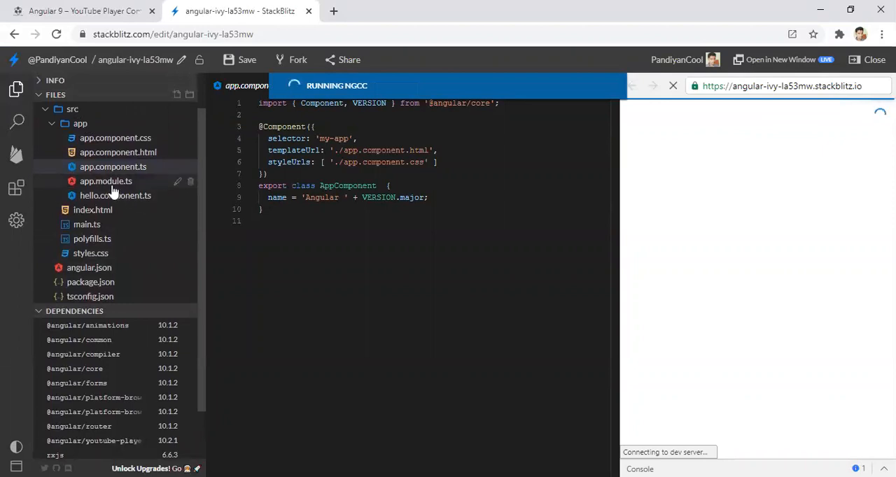
pyautogui.click(107, 181)
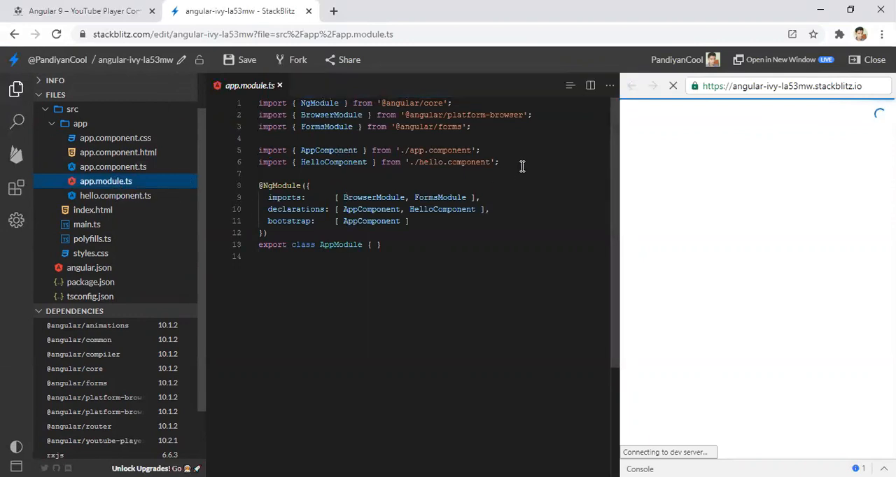
pyautogui.write('import {')
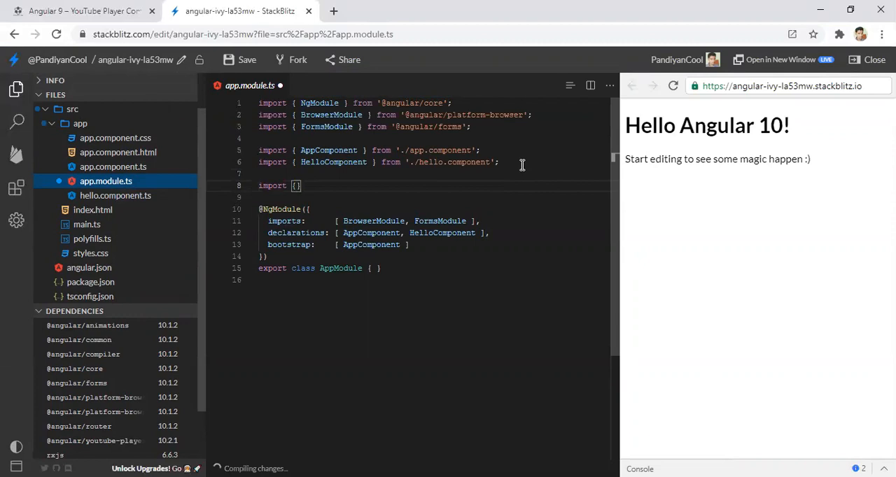
pyautogui.write('from')
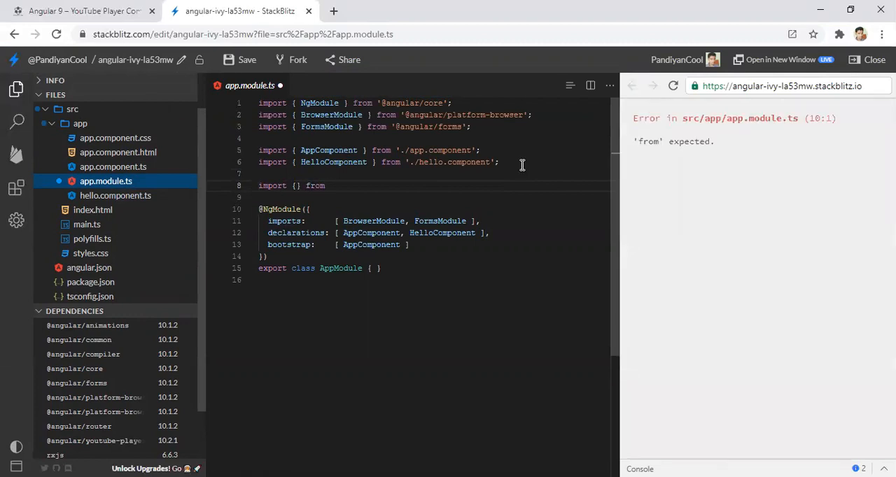
pyautogui.write("''")
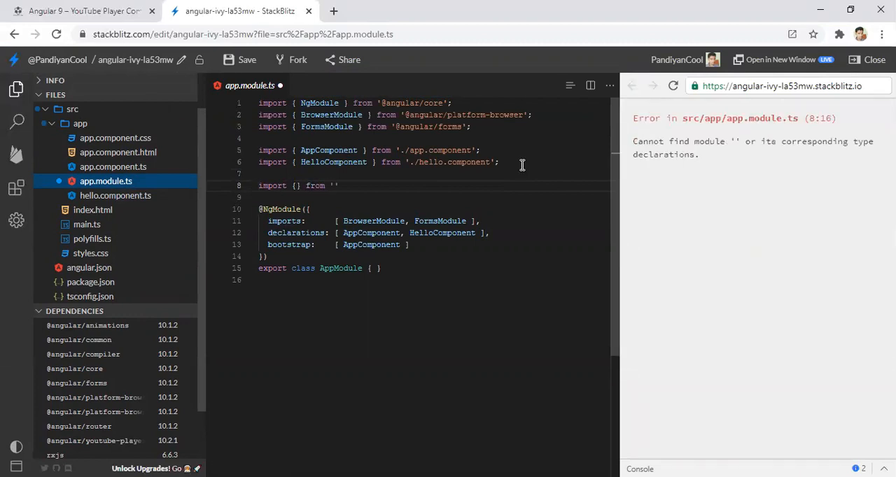
pyautogui.write('@angular')
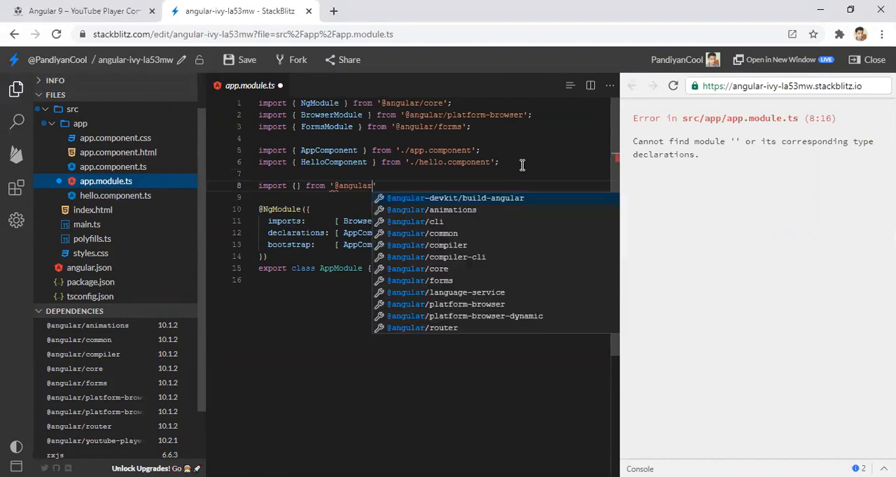
pyautogui.write('/youtube-player')
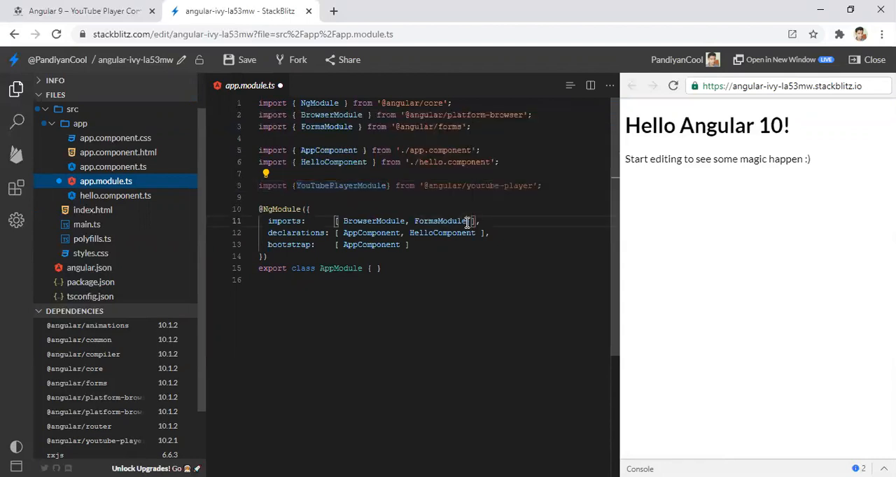
# Add YouTubePlayerModule to the module's imports array, leaving app.component.html open
pyautogui.write('YouTubePlayerModule')
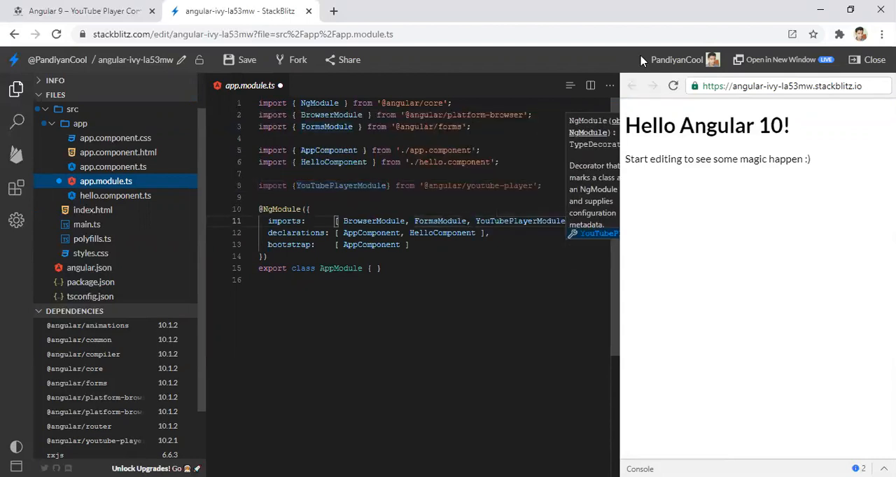
pyautogui.click(568, 86)
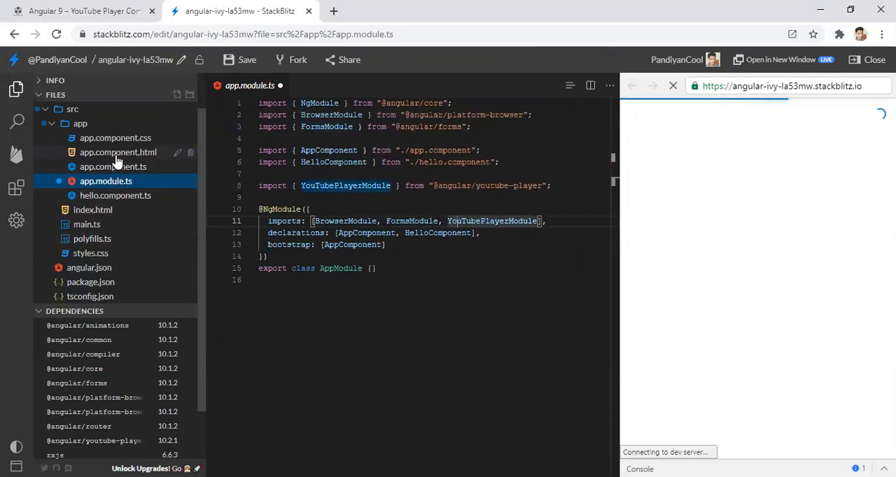
pyautogui.click(118, 151)
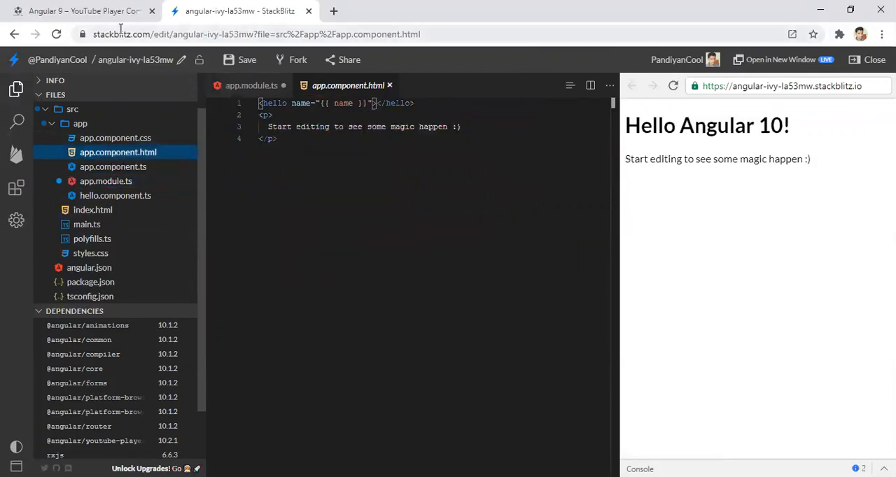
pyautogui.moveTo(84, 11)
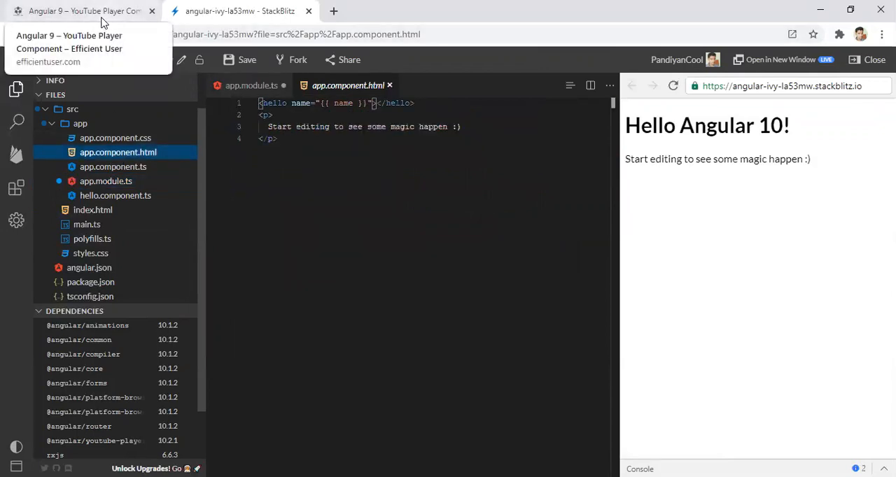
# In the blog, point out the video ID within the example YouTube URL
pyautogui.click(77, 11)
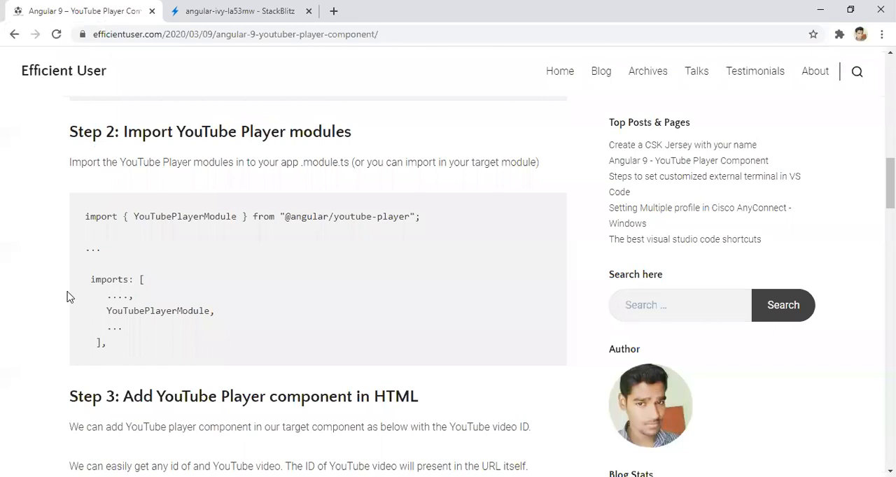
pyautogui.scroll(-3)
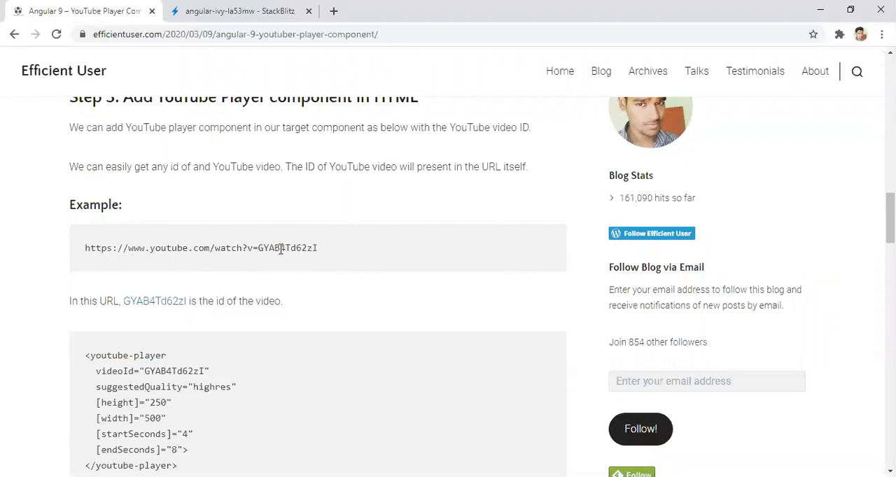
pyautogui.doubleClick(287, 248)
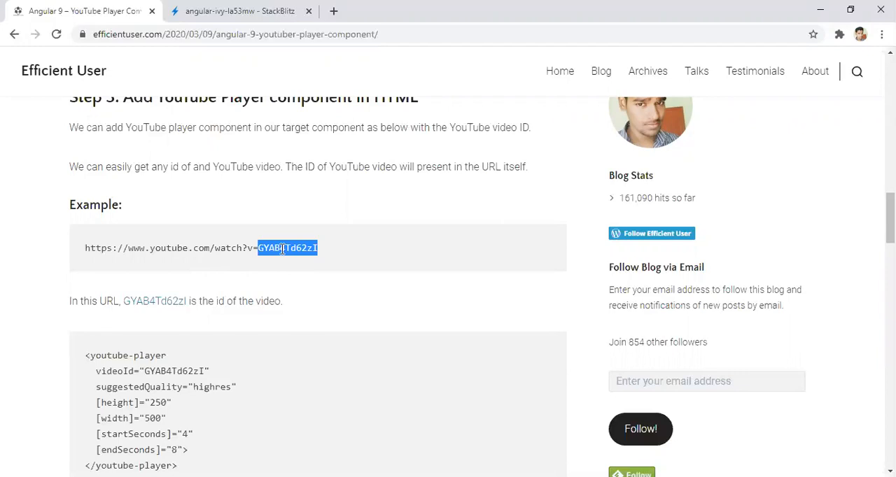
pyautogui.scroll(-3)
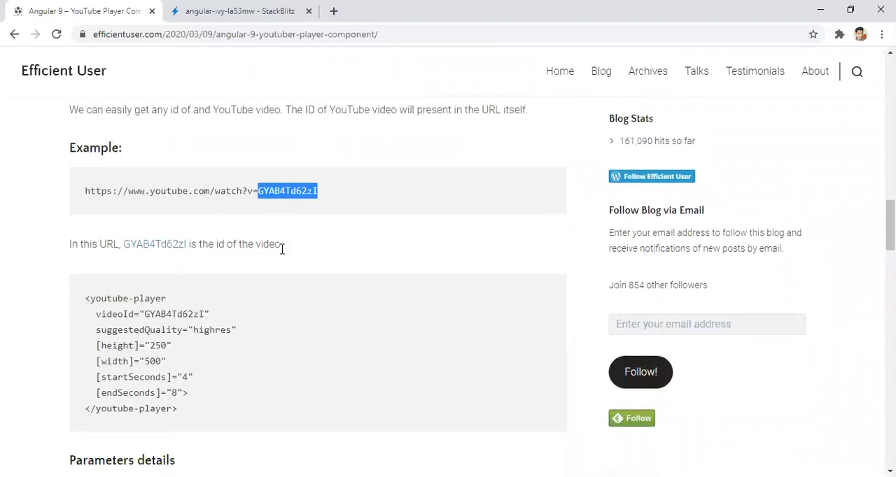
pyautogui.doubleClick(168, 190)
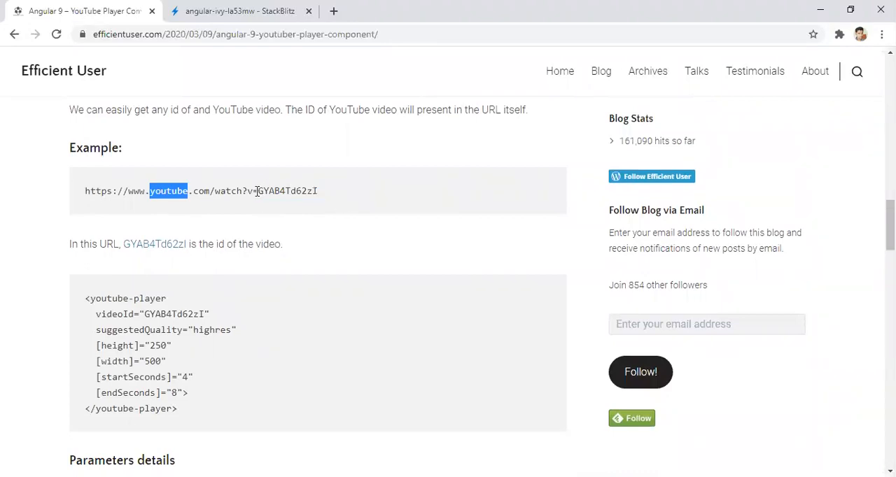
pyautogui.doubleClick(287, 191)
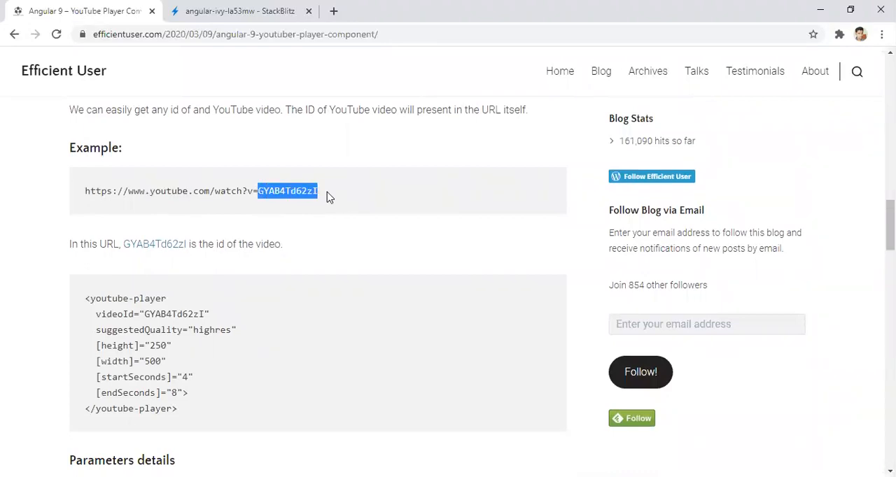
# Review the youtube-player parameters (highres, startSeconds) and select the full example code block
pyautogui.scroll(-3)
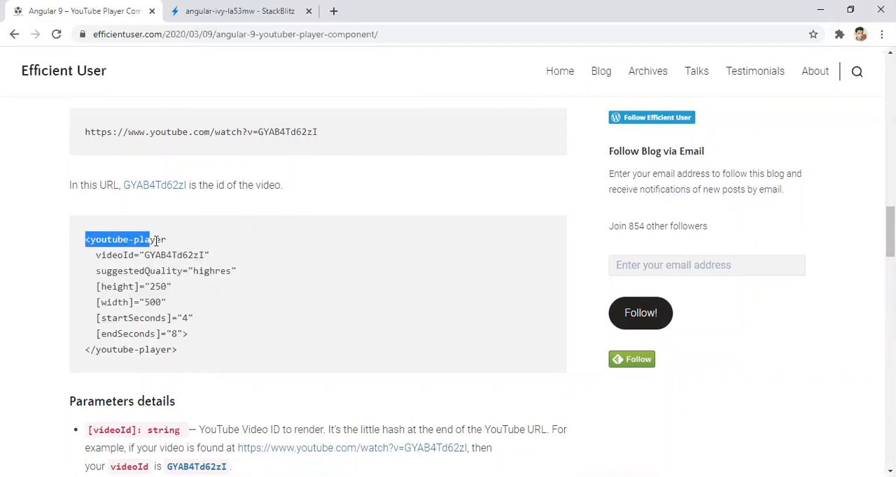
pyautogui.doubleClick(106, 254)
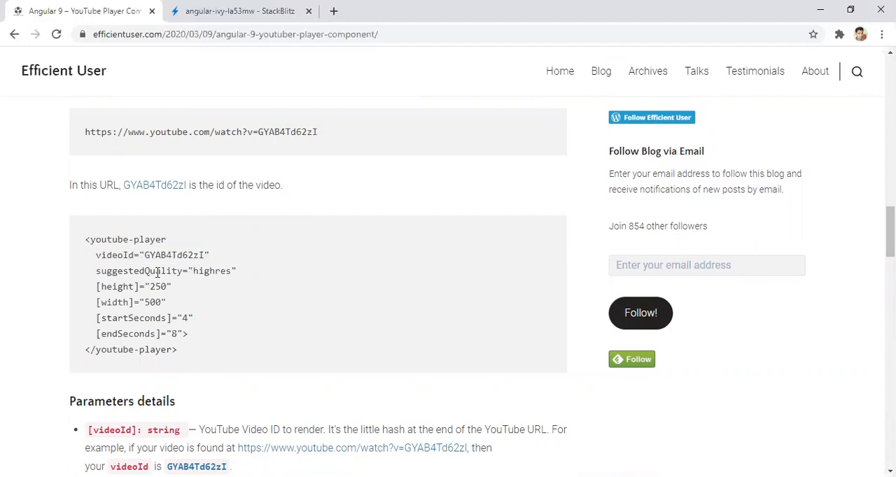
pyautogui.doubleClick(211, 272)
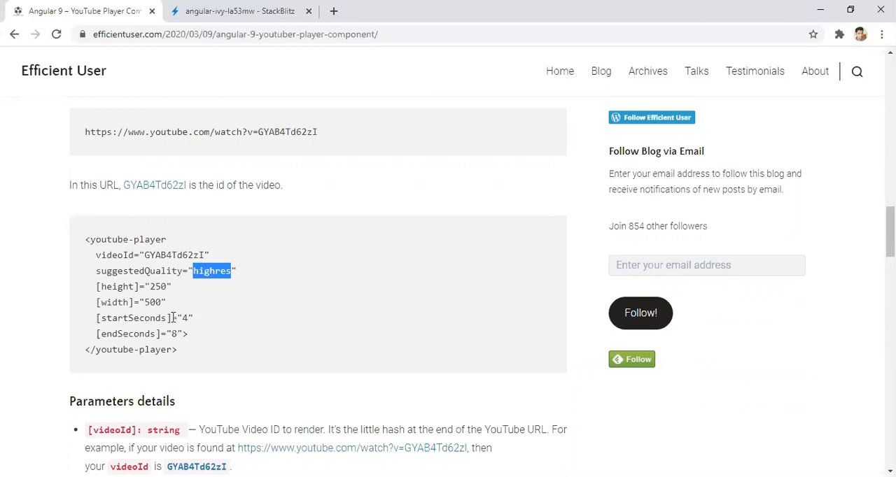
pyautogui.doubleClick(132, 318)
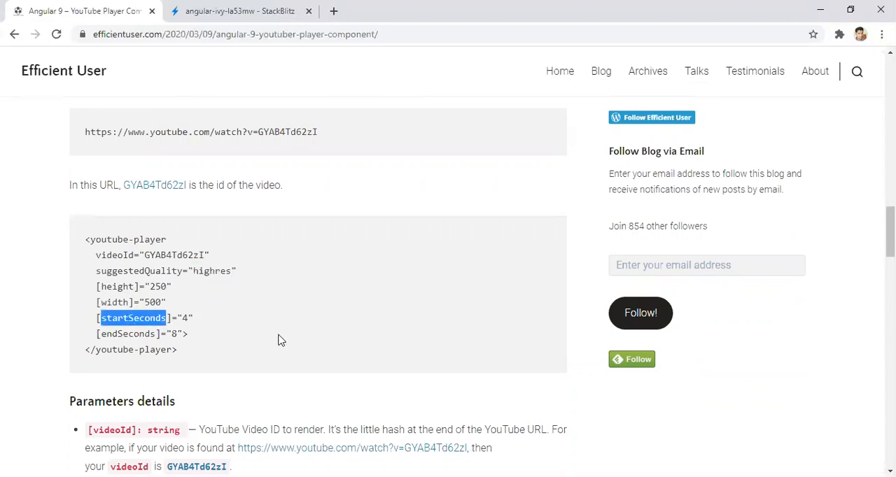
pyautogui.moveTo(196, 336)
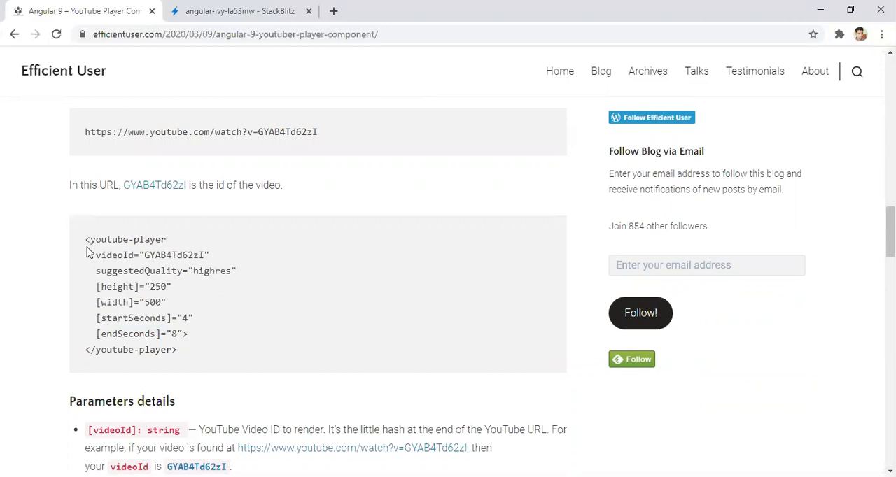
pyautogui.scroll(-3)
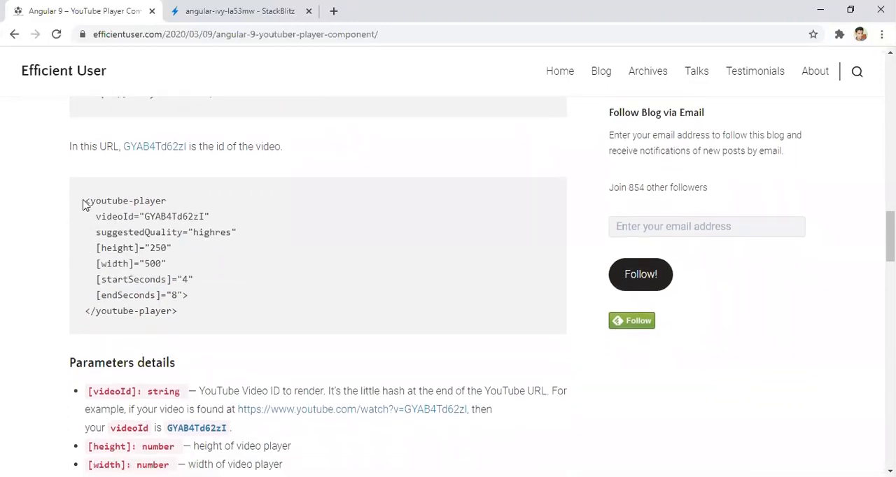
pyautogui.moveTo(84, 202); pyautogui.dragTo(187, 311)
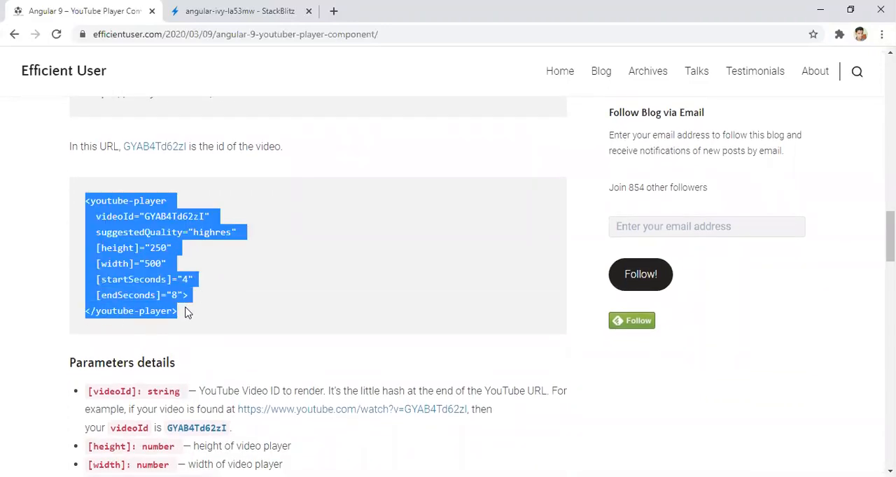
# Paste the youtube-player markup into app.component.html, then locate the blog's iframe API script tag
pyautogui.click(238, 12)
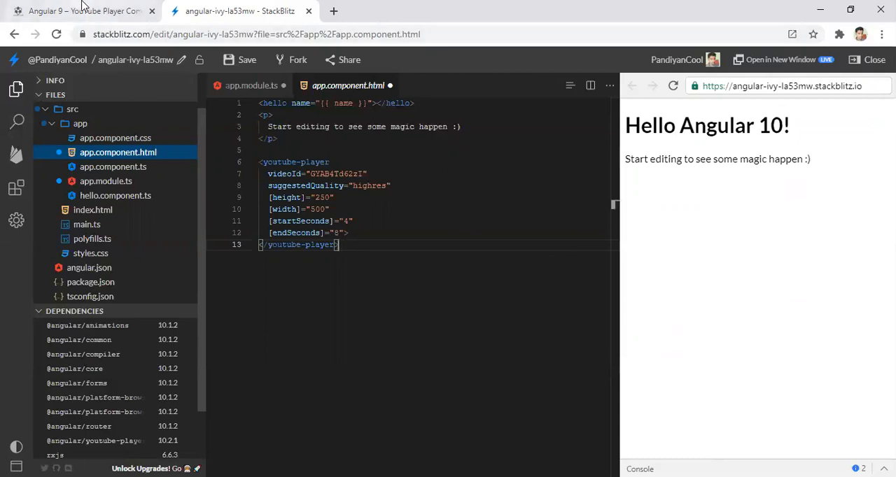
pyautogui.click(81, 11)
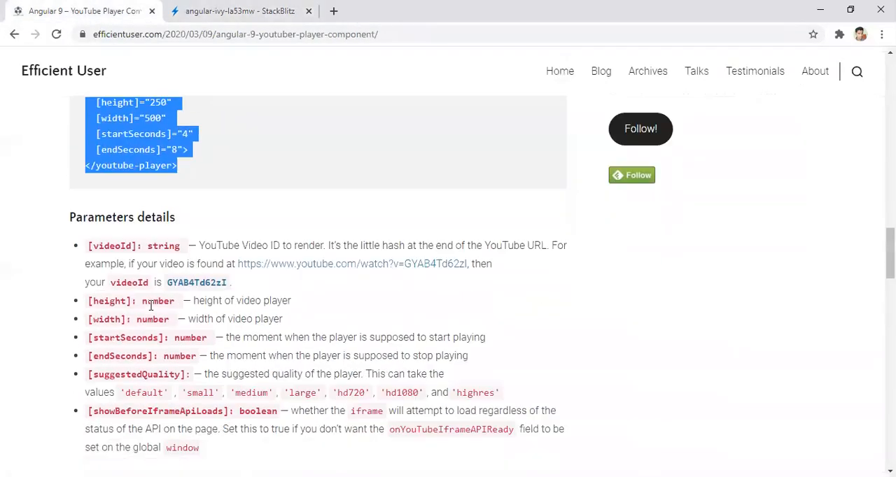
pyautogui.scroll(-3)
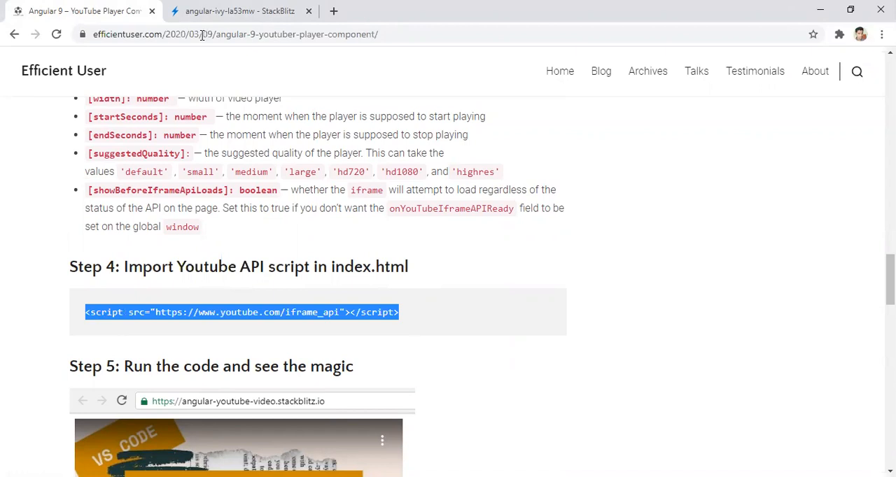
pyautogui.click(239, 11)
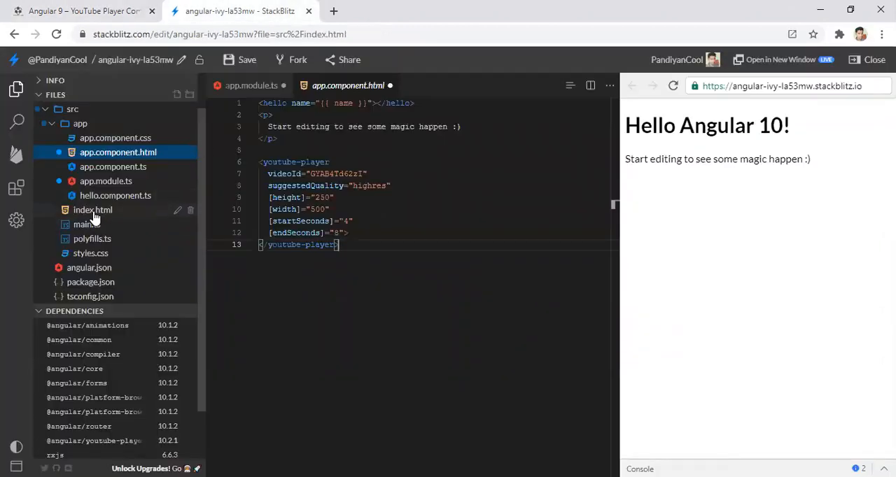
pyautogui.click(93, 210)
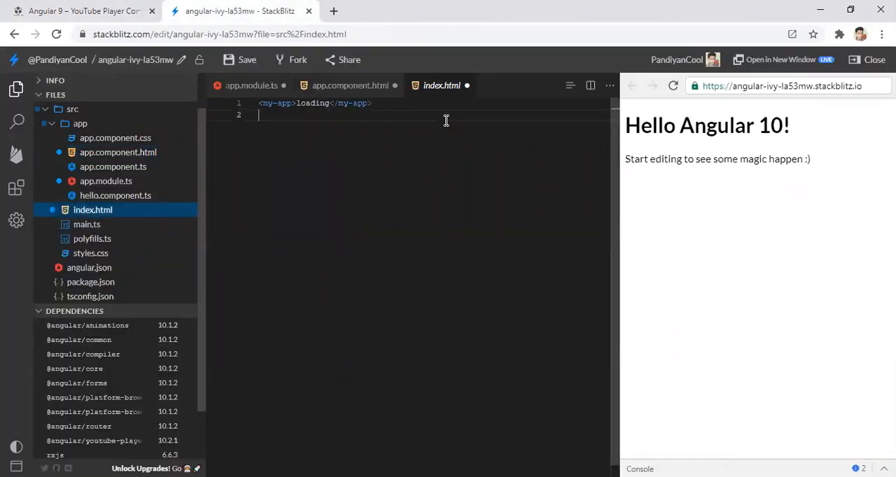
pyautogui.write('<script src="https://www.youtube.com/iframe_api"></script>')
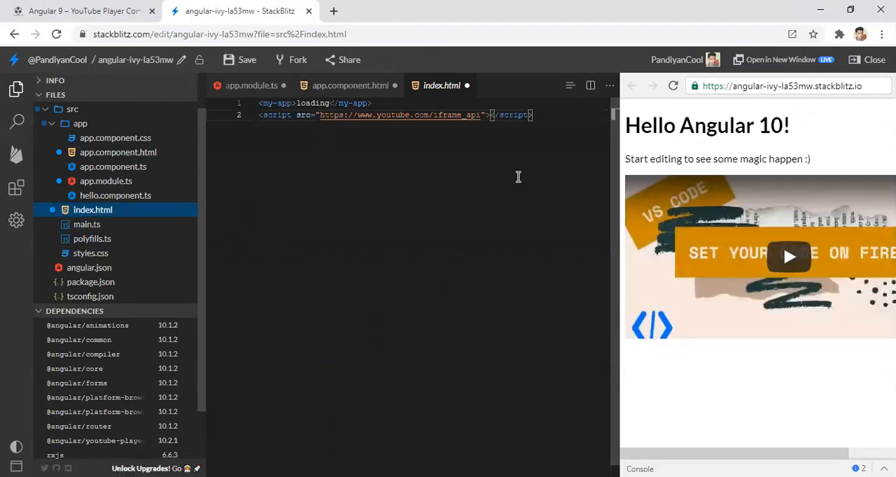
# Check the youtube-player element in app.component.html, play the embedded video in the preview and pause it
pyautogui.click(350, 84)
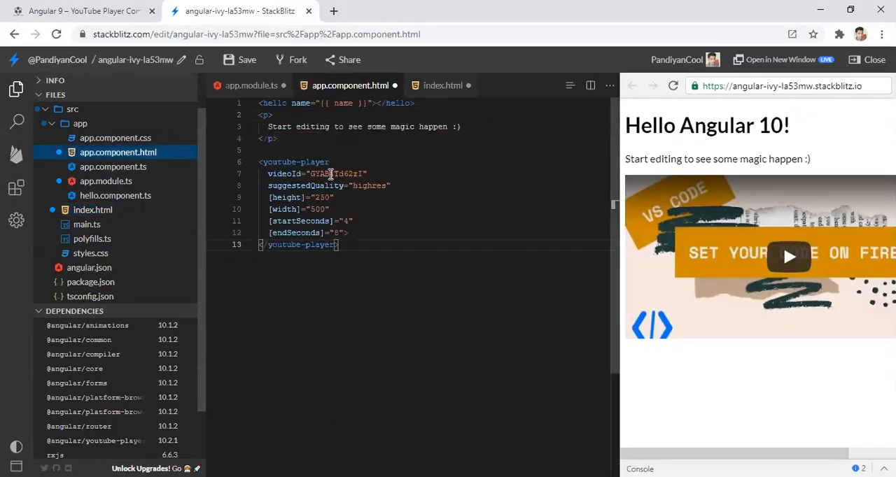
pyautogui.doubleClick(297, 161)
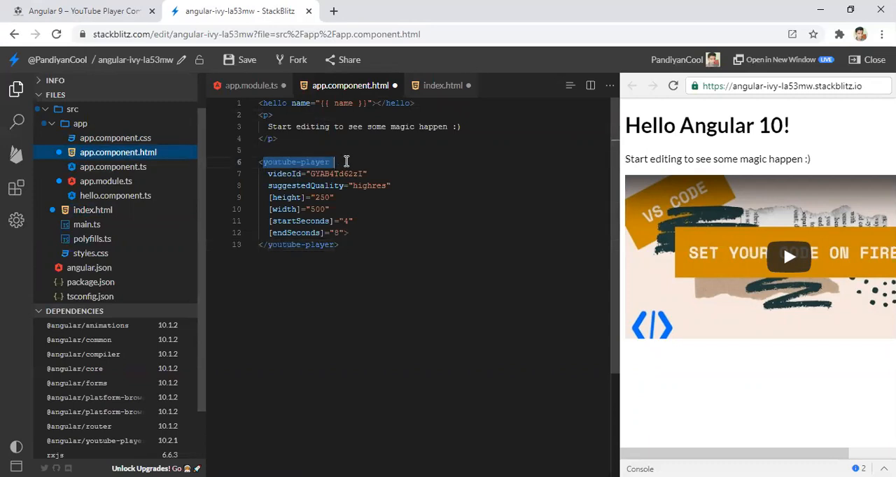
pyautogui.moveTo(625, 238)
pyautogui.write('6')
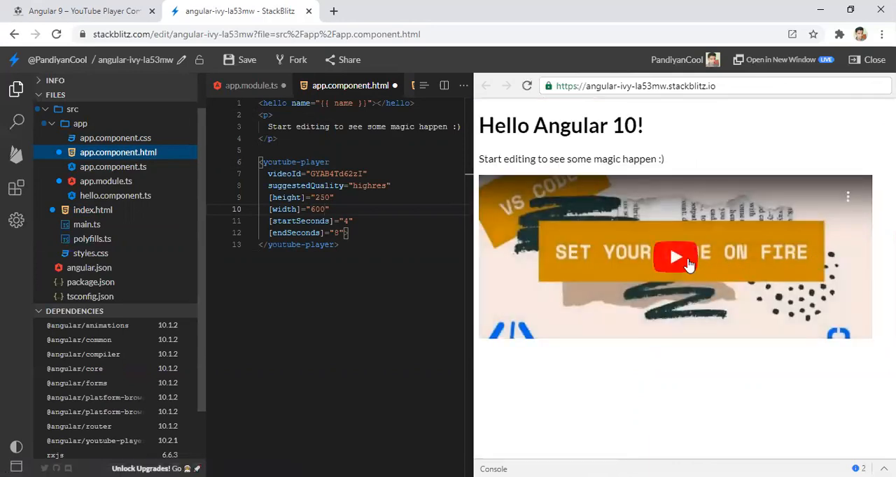
pyautogui.click(675, 257)
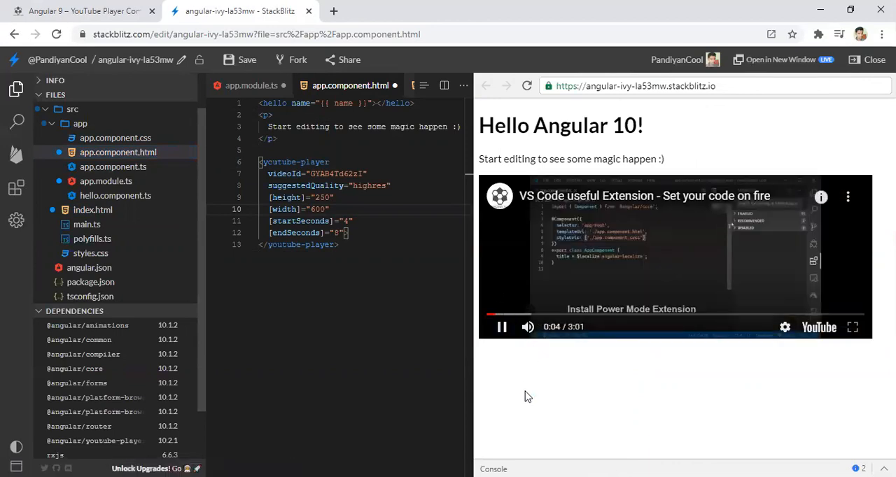
pyautogui.moveTo(501, 326)
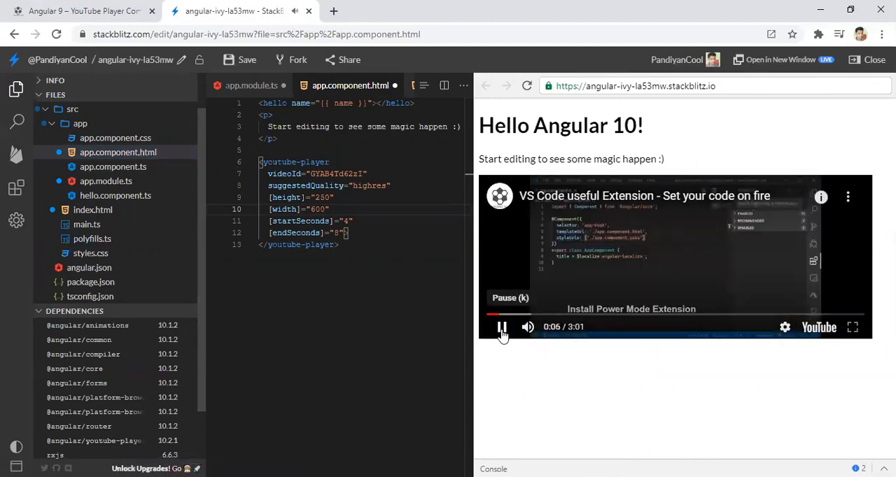
pyautogui.click(501, 327)
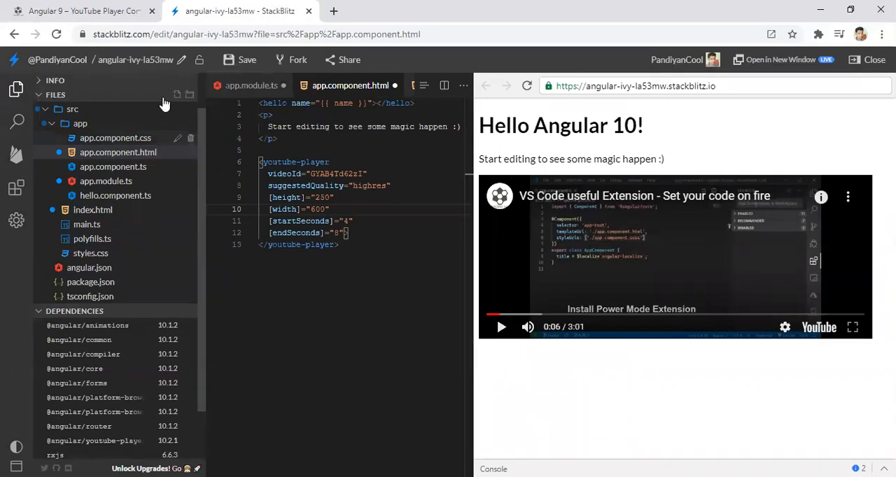
pyautogui.click(84, 11)
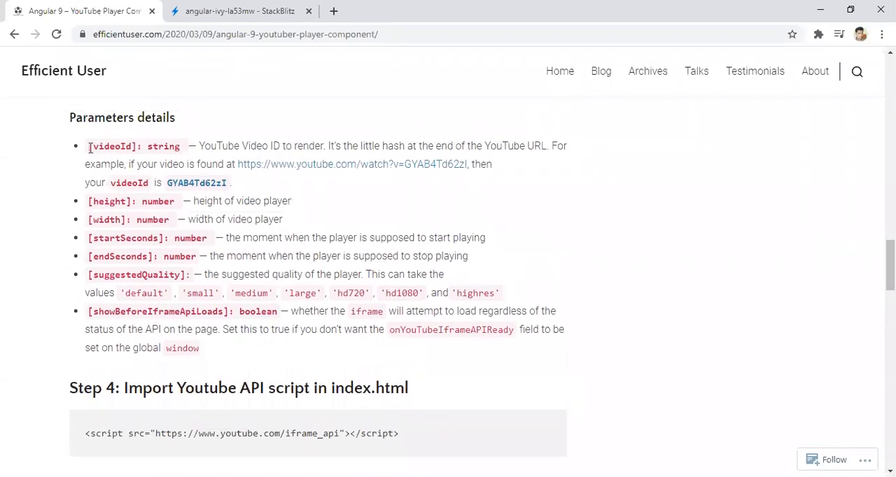
pyautogui.moveTo(3, 353)
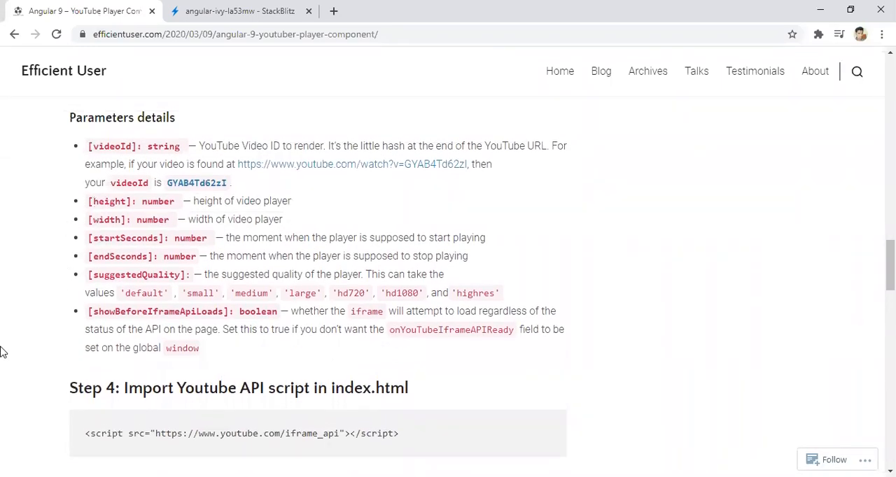
# Skim the blog's parameter details and Steps 4–5, then save the StackBlitz project
pyautogui.scroll(-3)
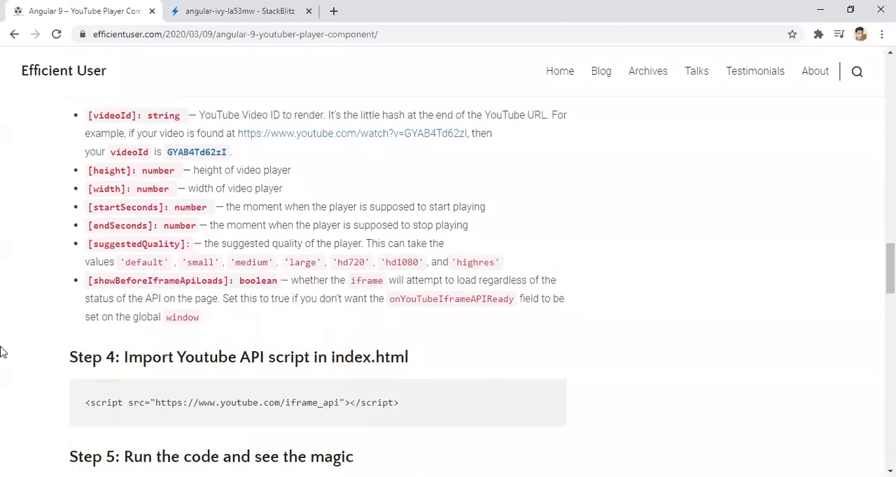
pyautogui.scroll(-3)
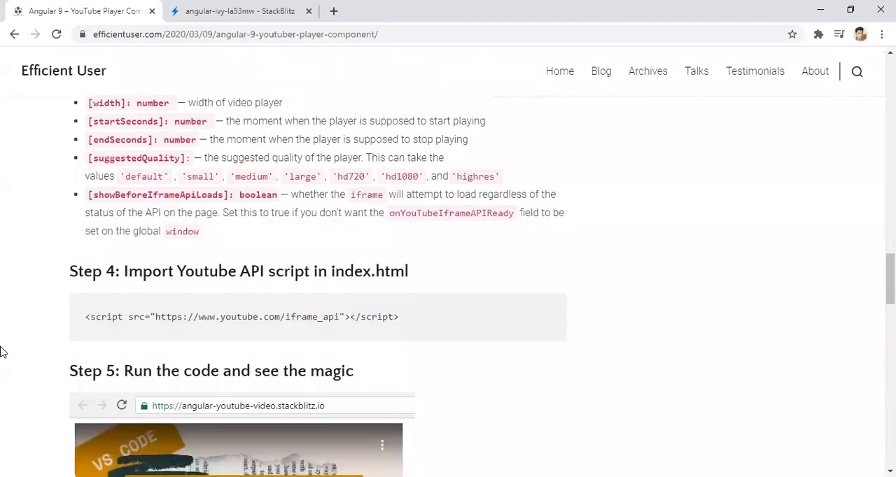
pyautogui.scroll(-3)
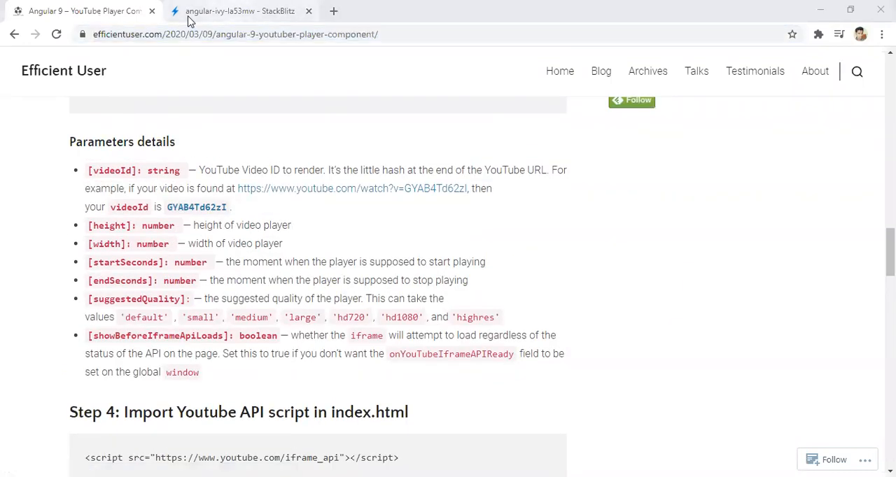
pyautogui.click(238, 11)
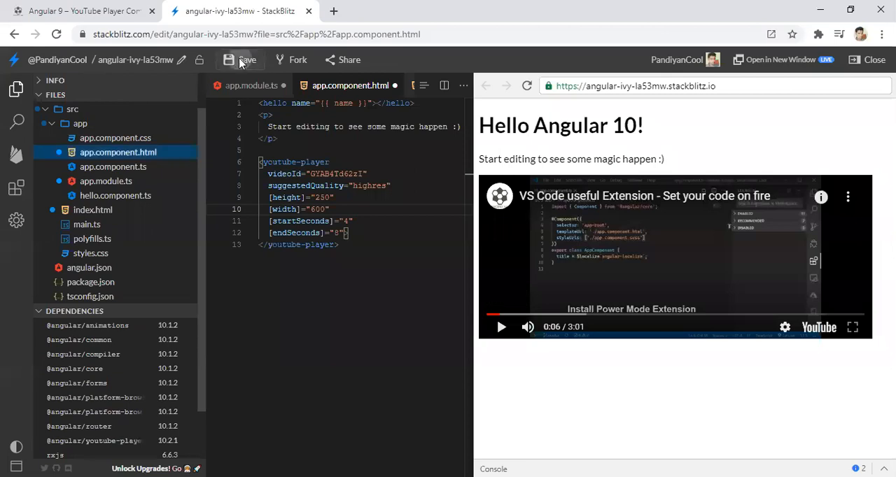
pyautogui.click(241, 59)
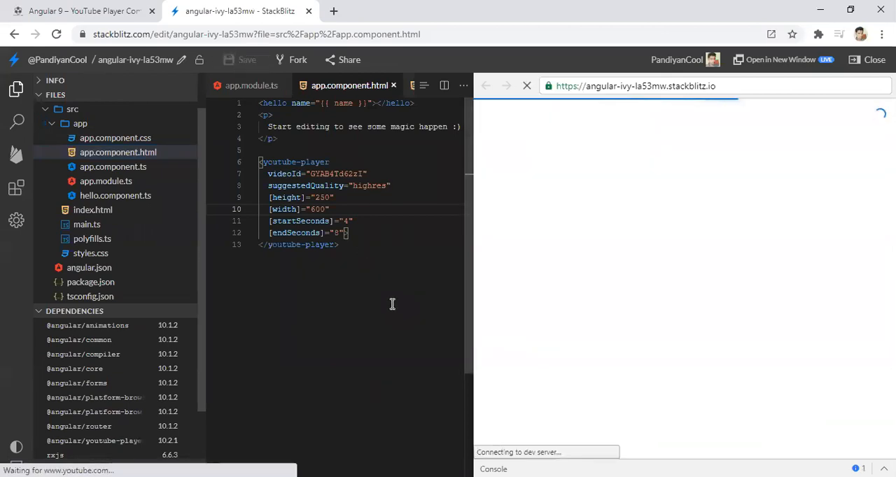